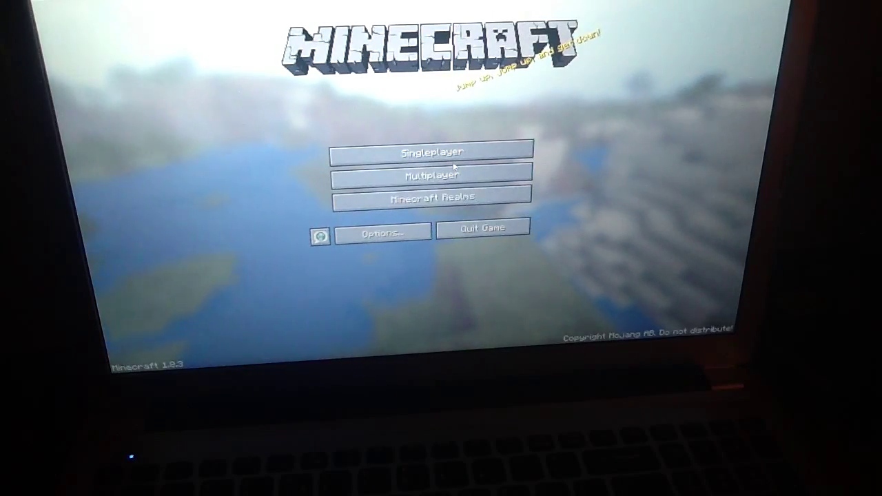
# Open the Multiplayer server list and scroll down through the saved servers.
pyautogui.click(432, 174)
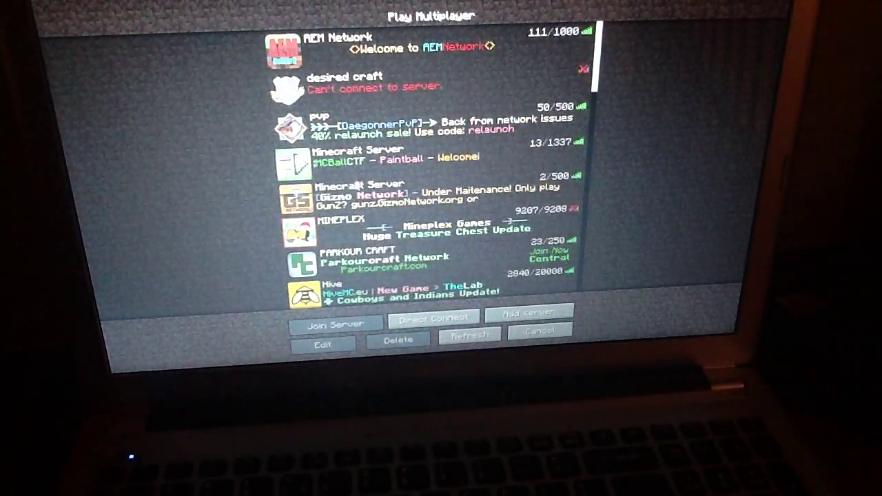
pyautogui.scroll(-3)
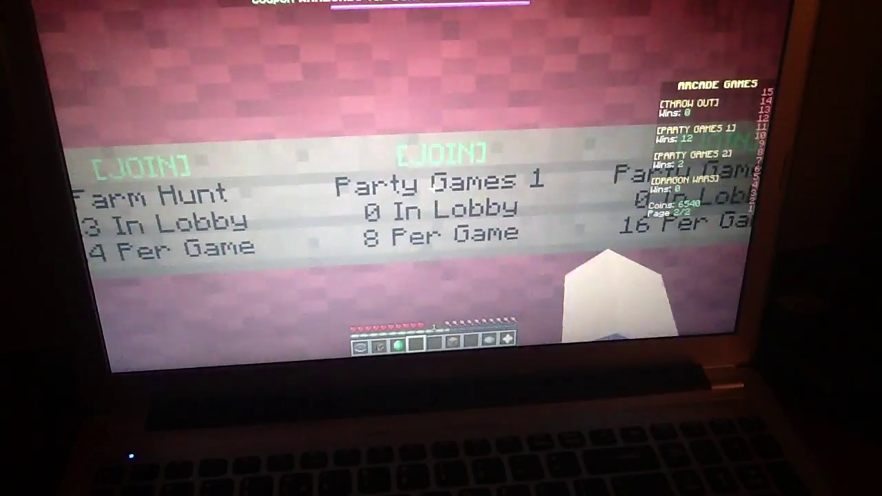
# Use the [JOIN] sign above Party Games 1 to enter its pre-game lobby.
pyautogui.click(439, 153)
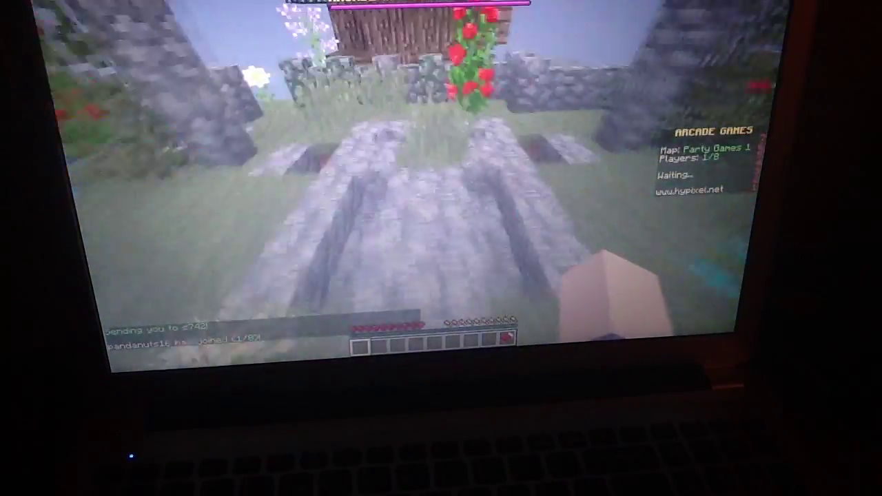